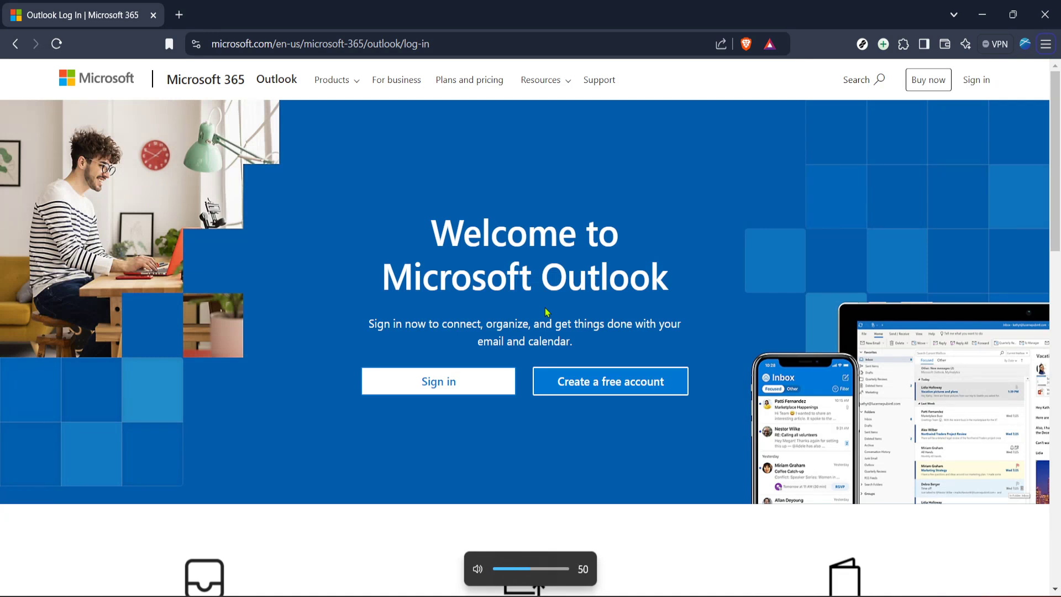
pyautogui.moveTo(545, 311)
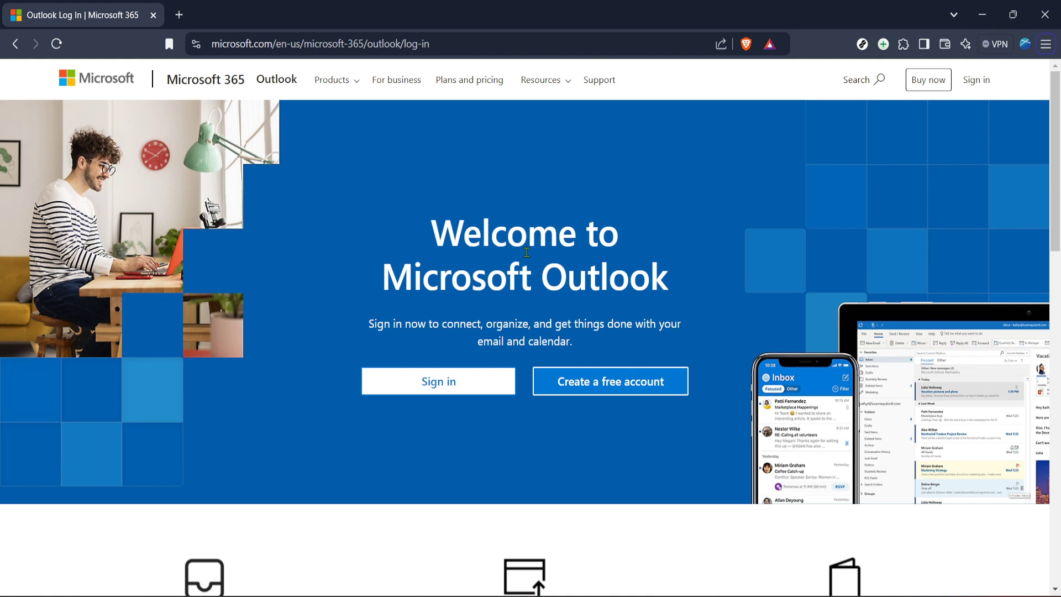
pyautogui.moveTo(536, 252)
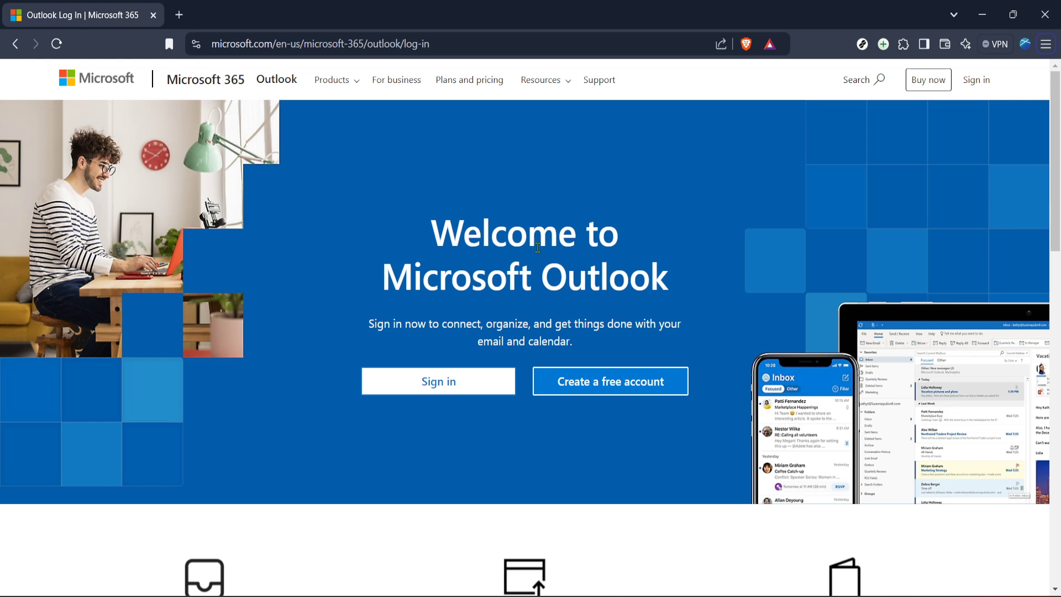
pyautogui.moveTo(332, 79)
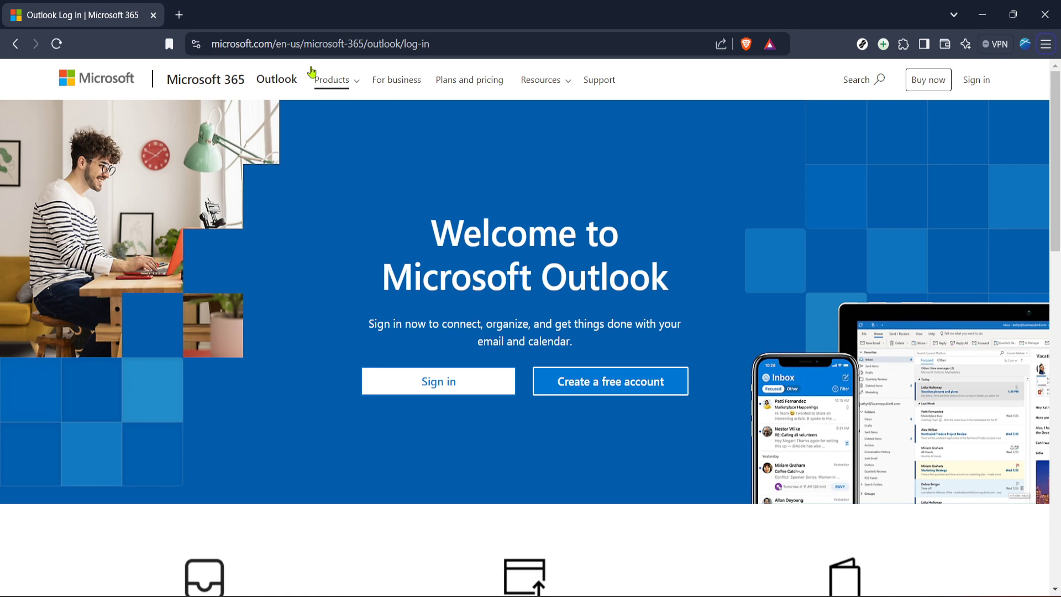
# - Sign in to open the Outlook mailbox with its Inbox in a new tab
pyautogui.click(318, 45)
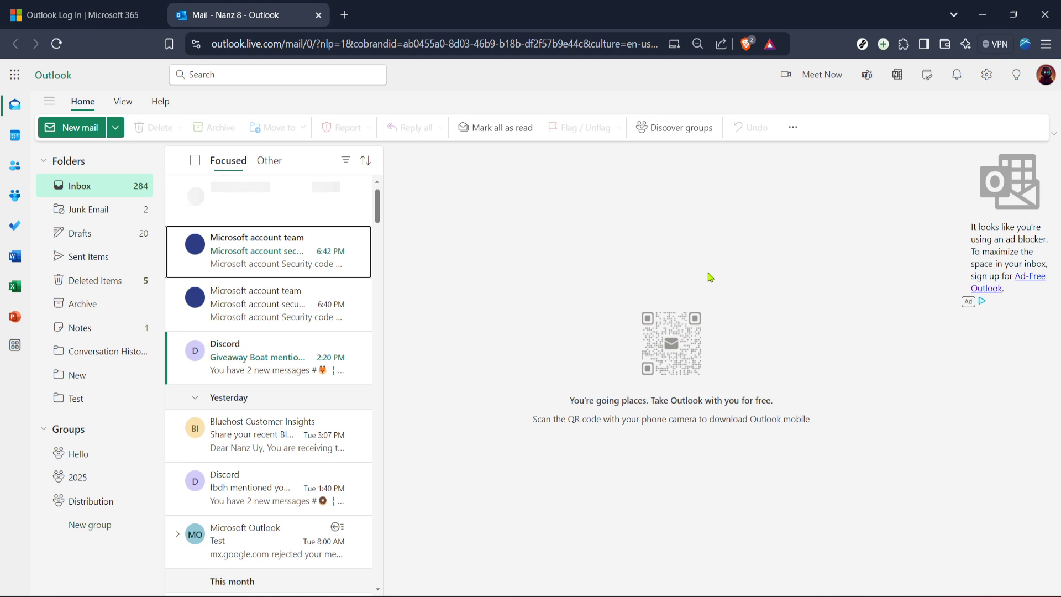
pyautogui.moveTo(763, 244)
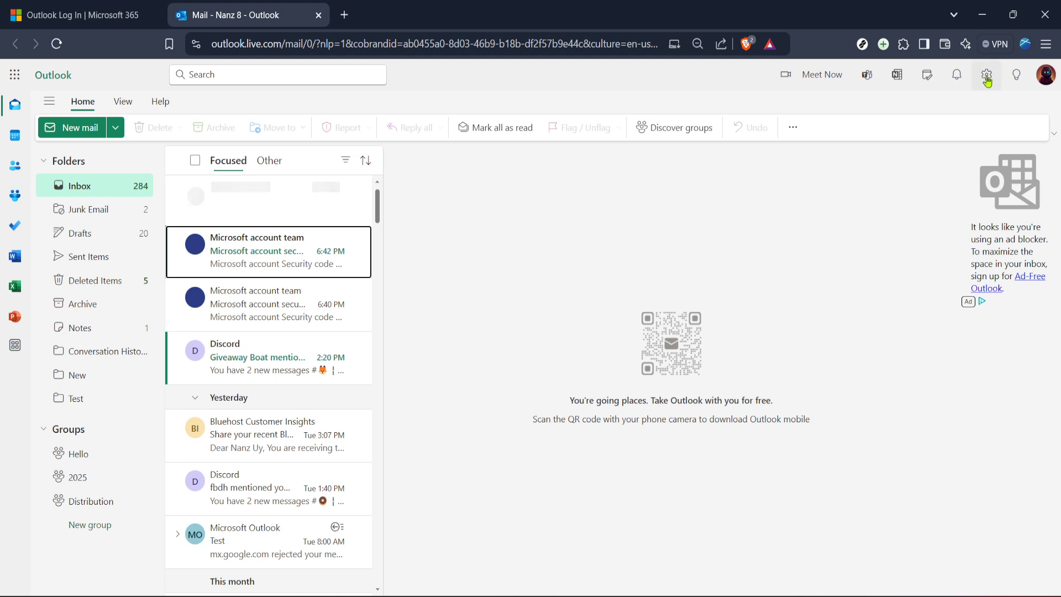
pyautogui.moveTo(989, 83)
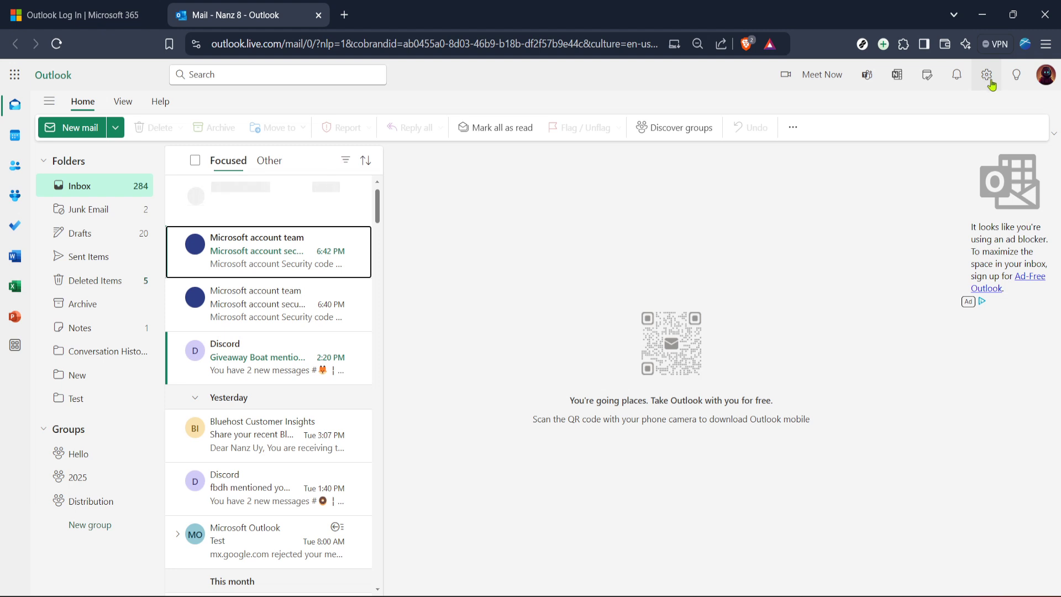
# - Open Settings, landing on Mail > Layout with Focused Inbox and text size options
pyautogui.click(986, 75)
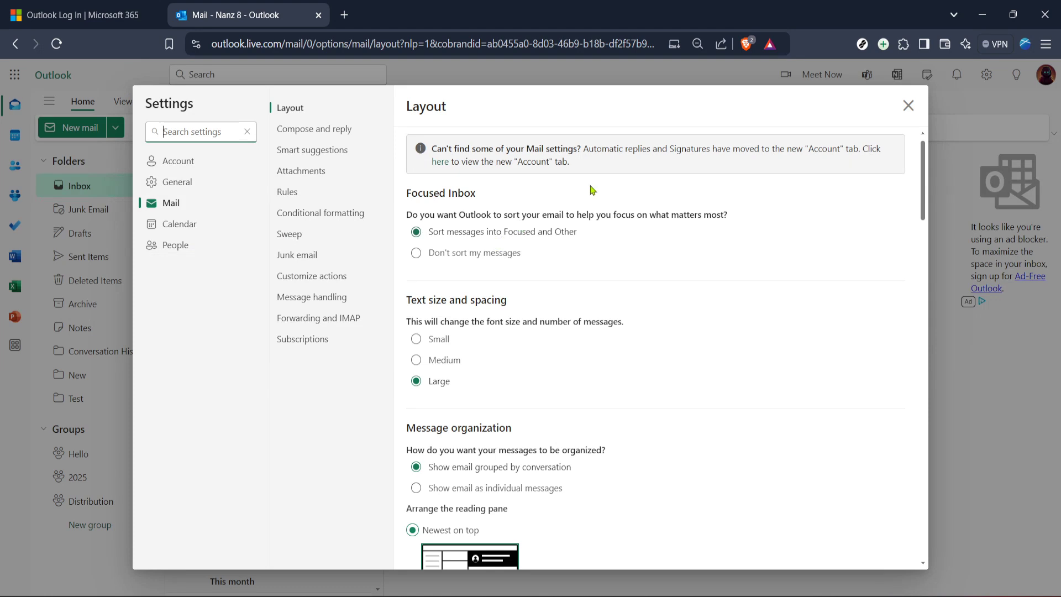
pyautogui.moveTo(586, 120)
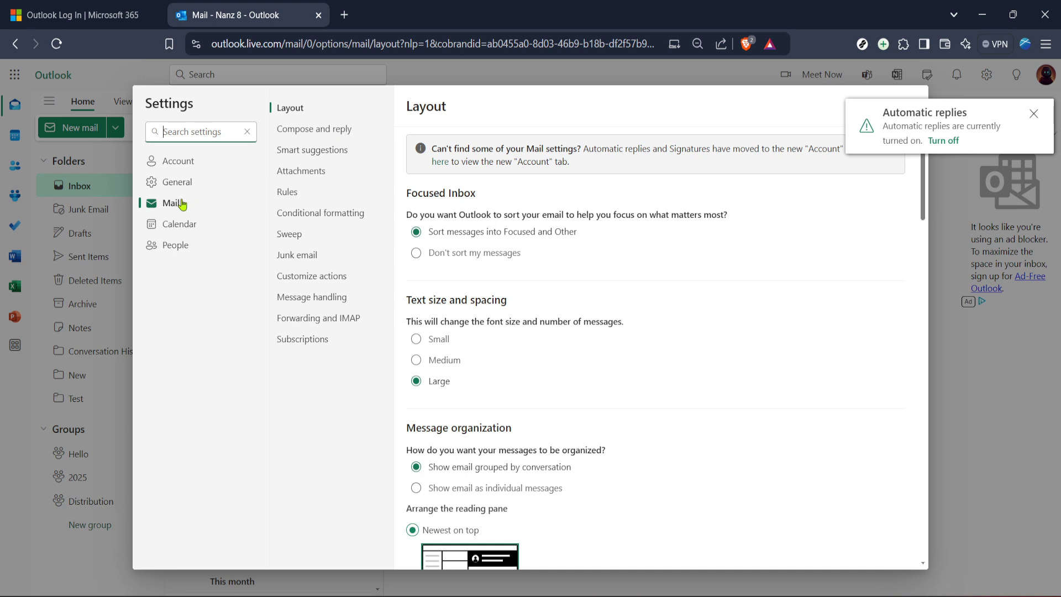
pyautogui.moveTo(181, 193)
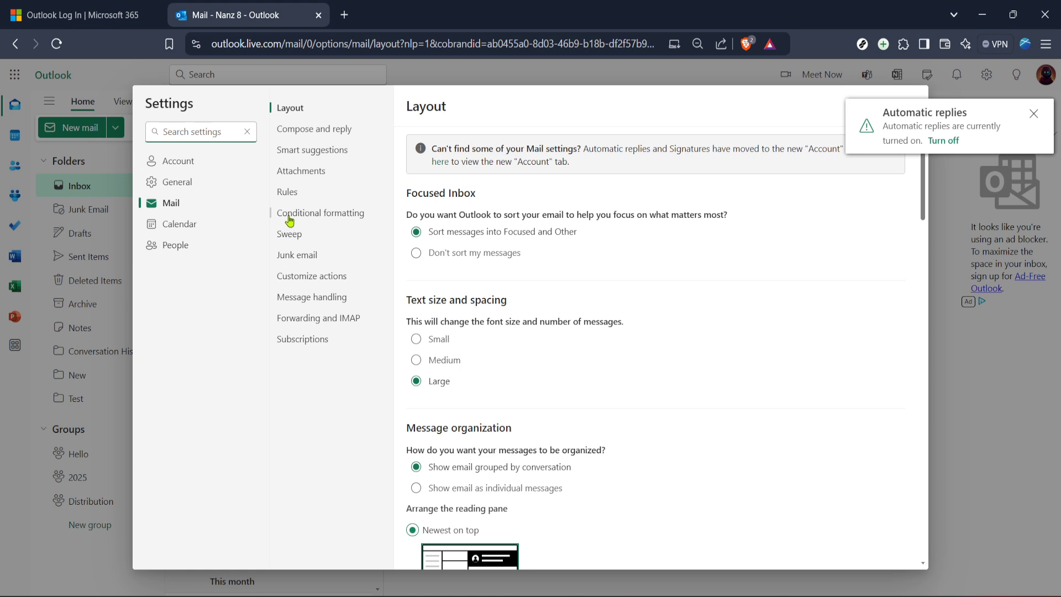
pyautogui.moveTo(171, 203)
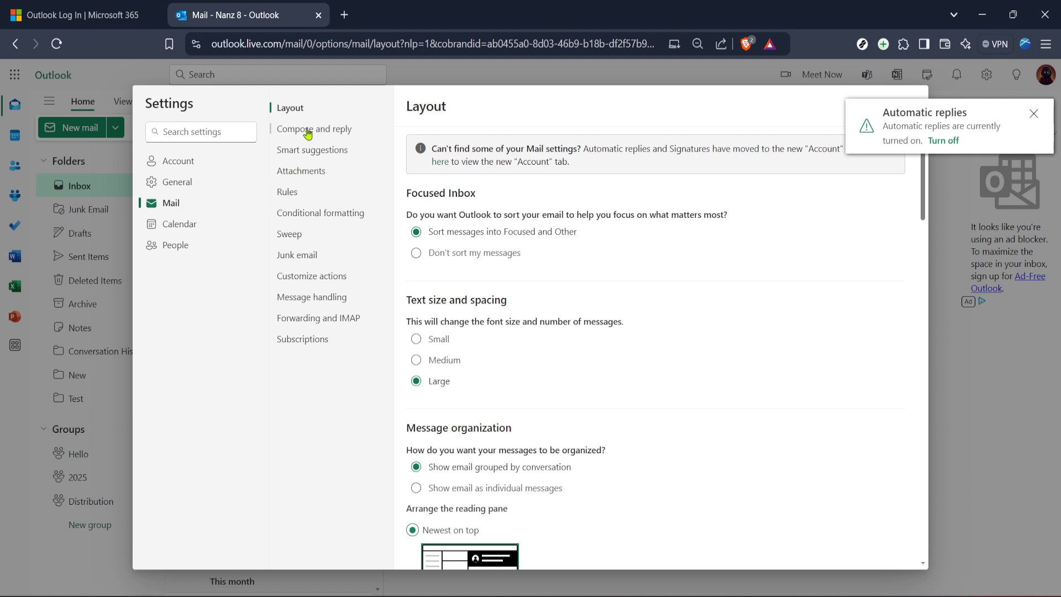
# - Browse Compose and reply options, dismiss the automatic replies notice, then reach Account > Email account
pyautogui.click(314, 129)
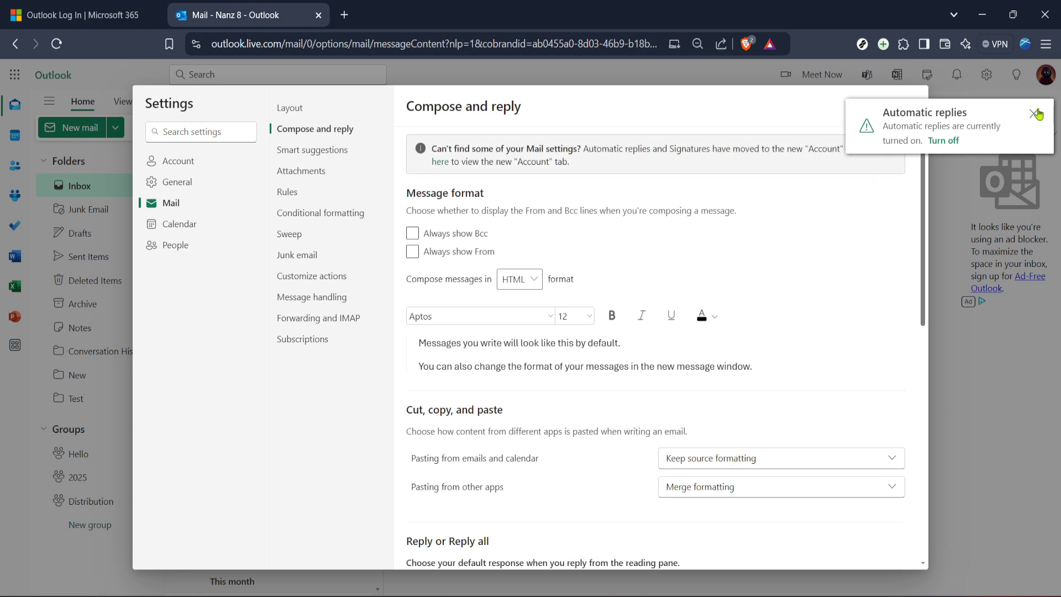
pyautogui.click(1038, 114)
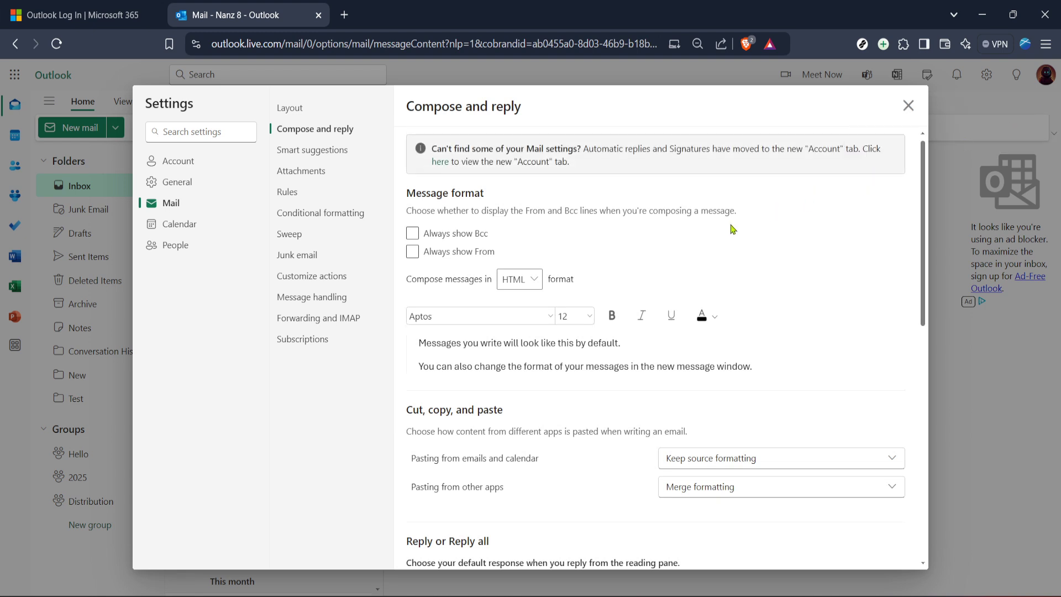
pyautogui.scroll(-3)
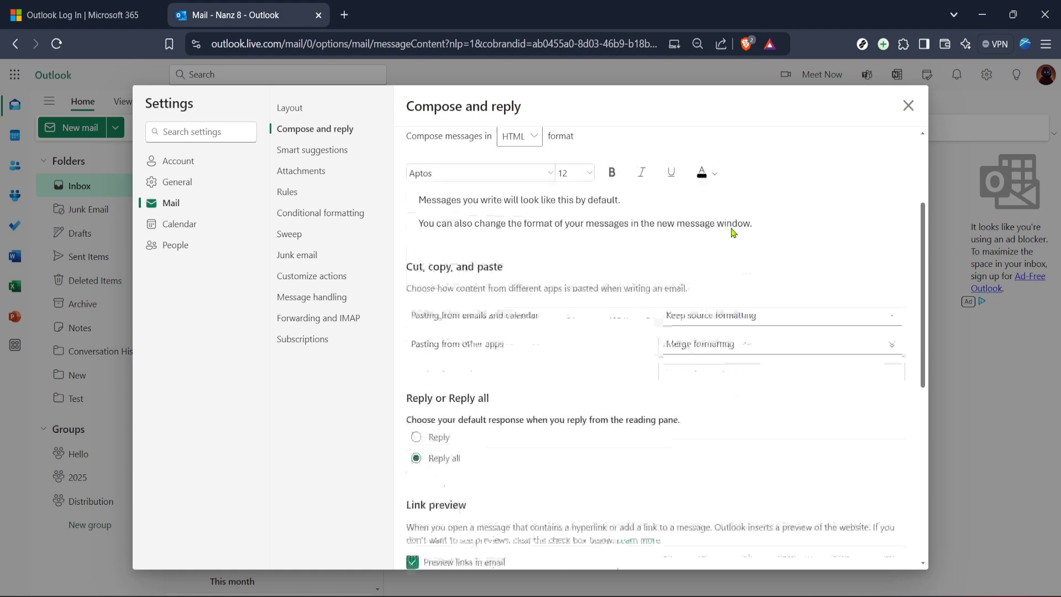
pyautogui.scroll(-3)
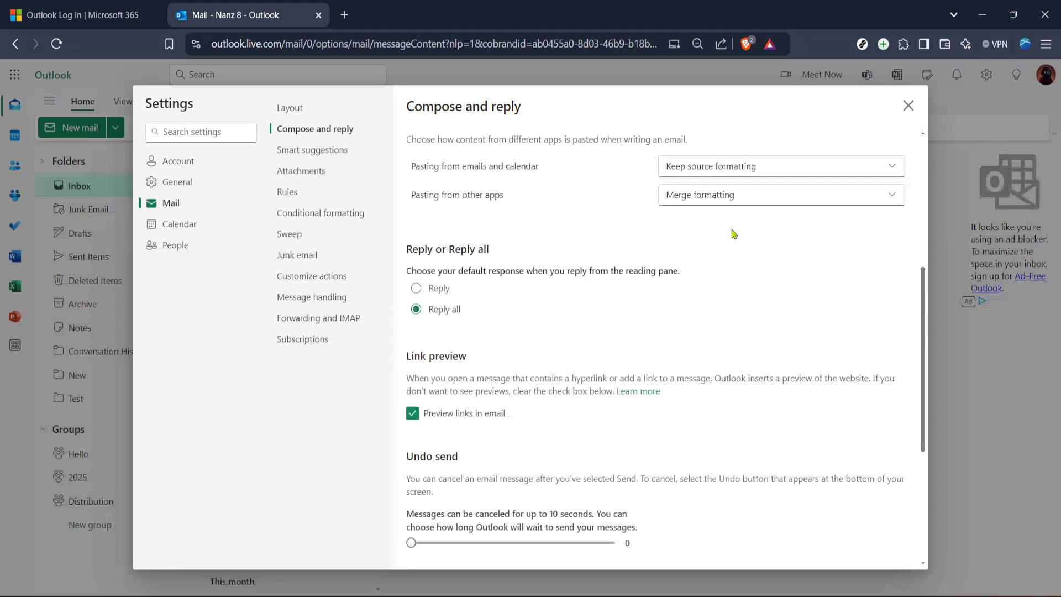
pyautogui.scroll(-3)
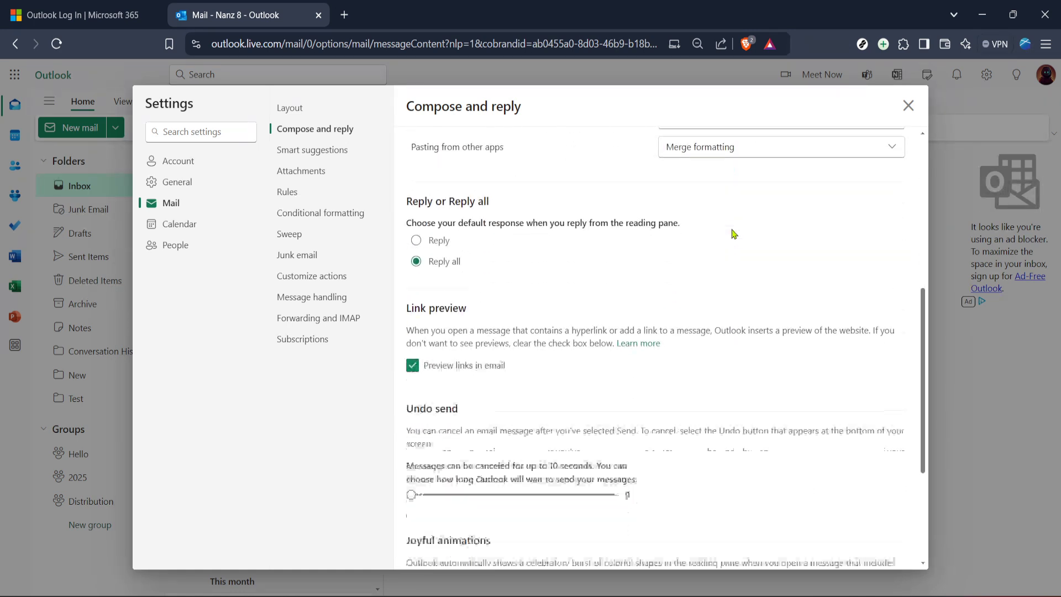
pyautogui.scroll(-3)
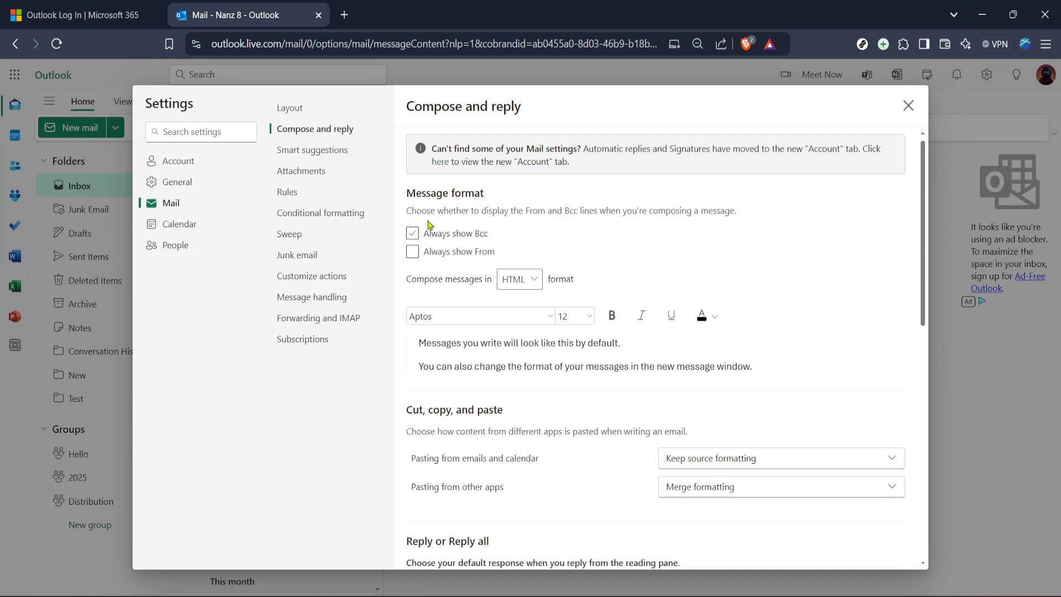
pyautogui.click(413, 233)
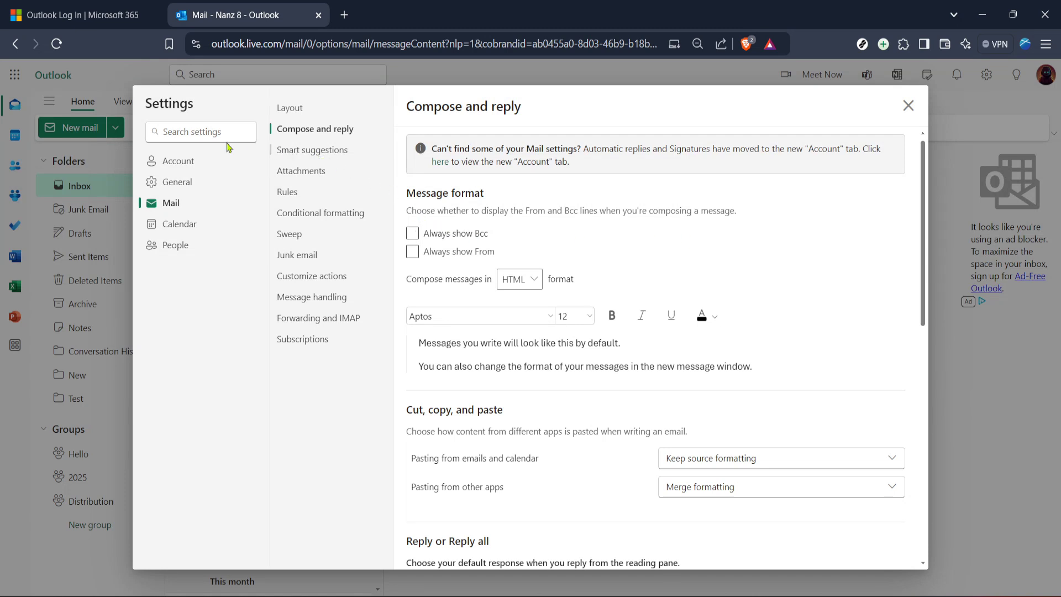
pyautogui.click(179, 161)
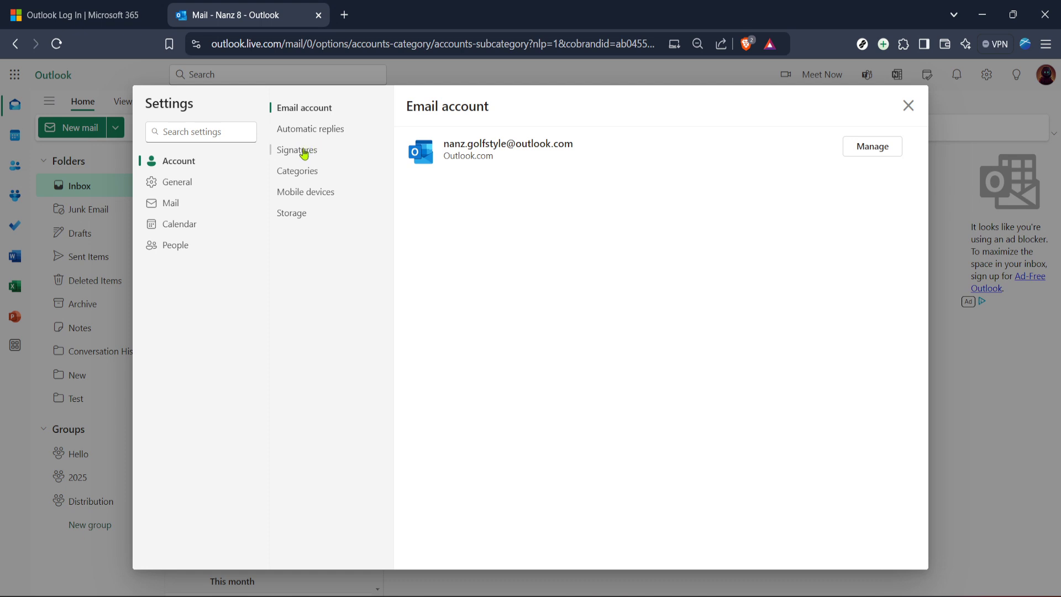
# - Open Signatures and enter 'Nanz2025' as the existing signature's text
pyautogui.click(296, 149)
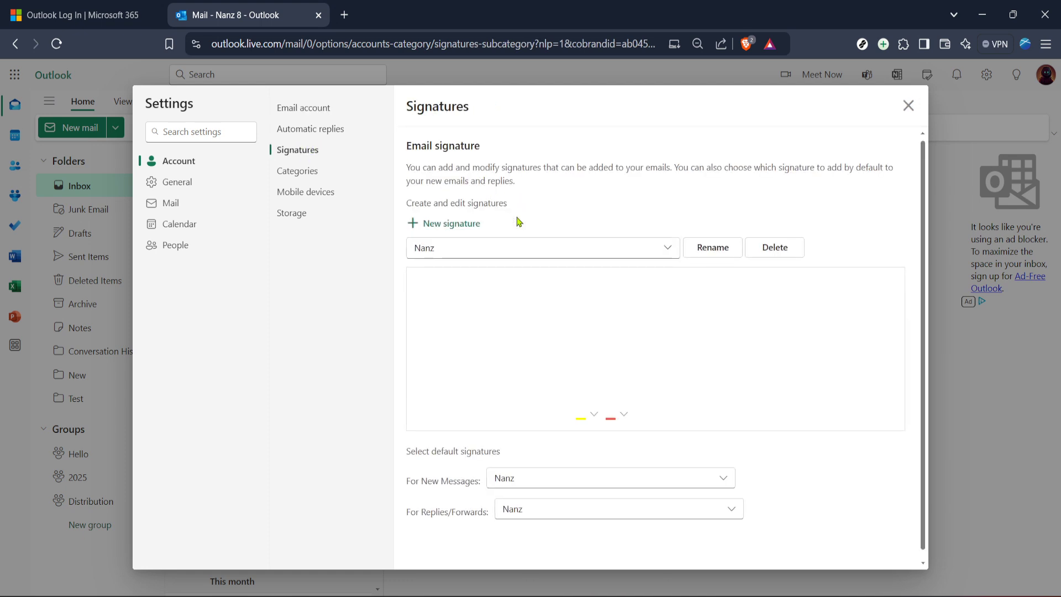
pyautogui.write('Nanz2025')
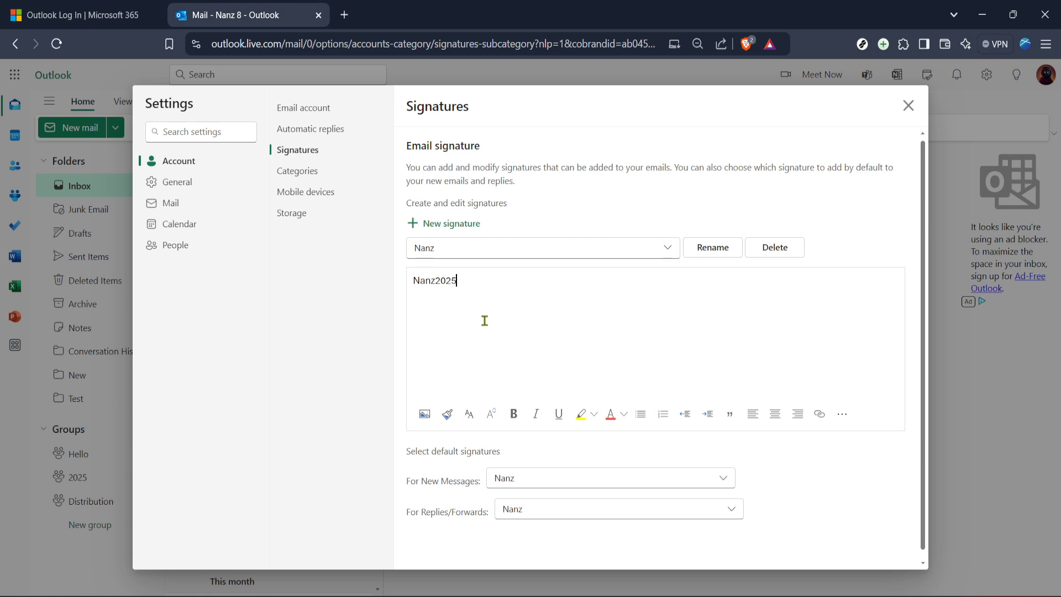
pyautogui.moveTo(463, 313)
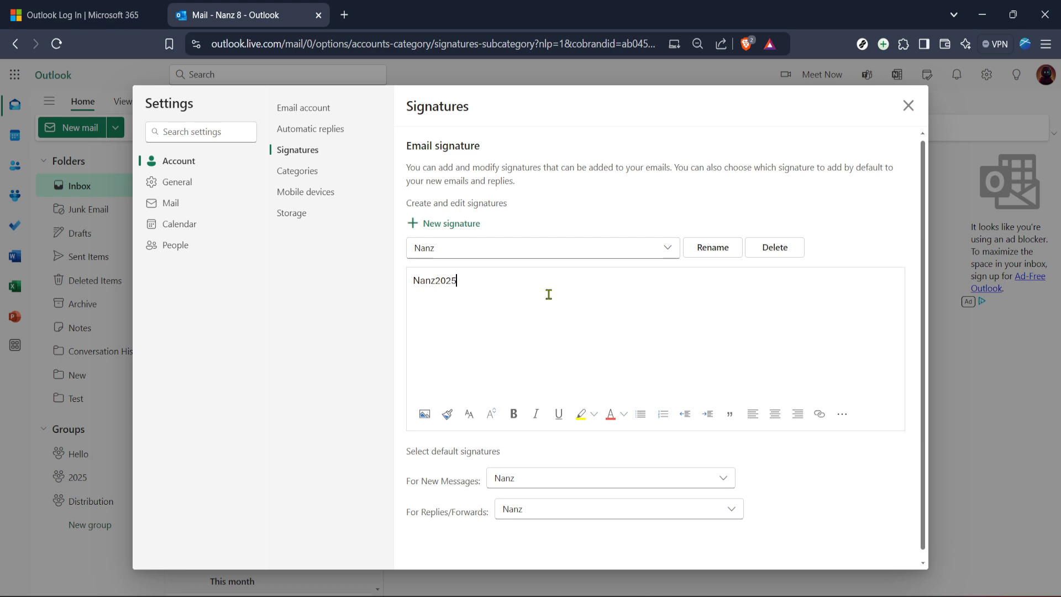
pyautogui.moveTo(560, 329)
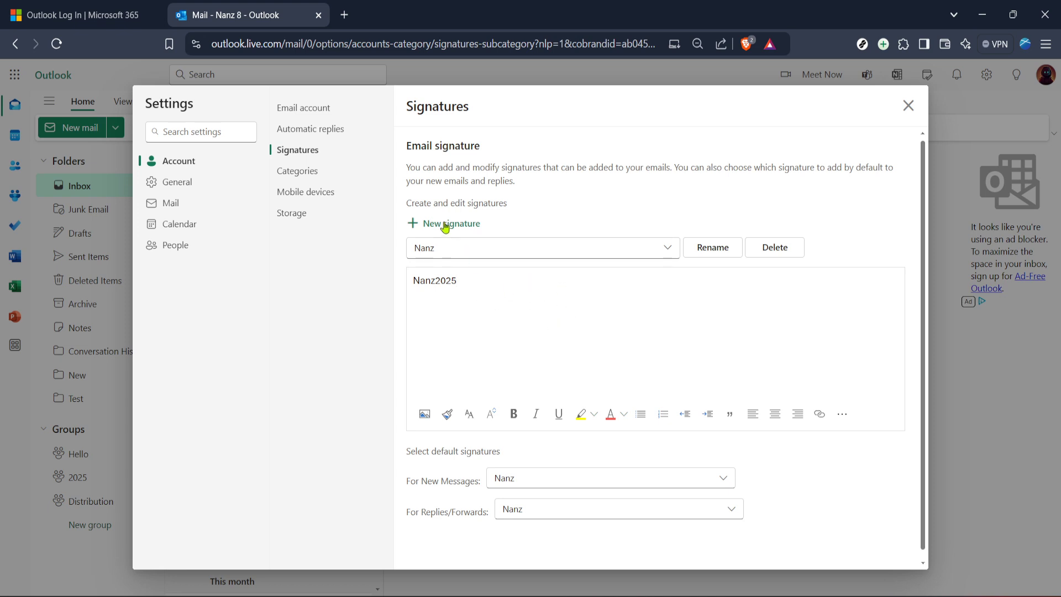
pyautogui.moveTo(516, 252)
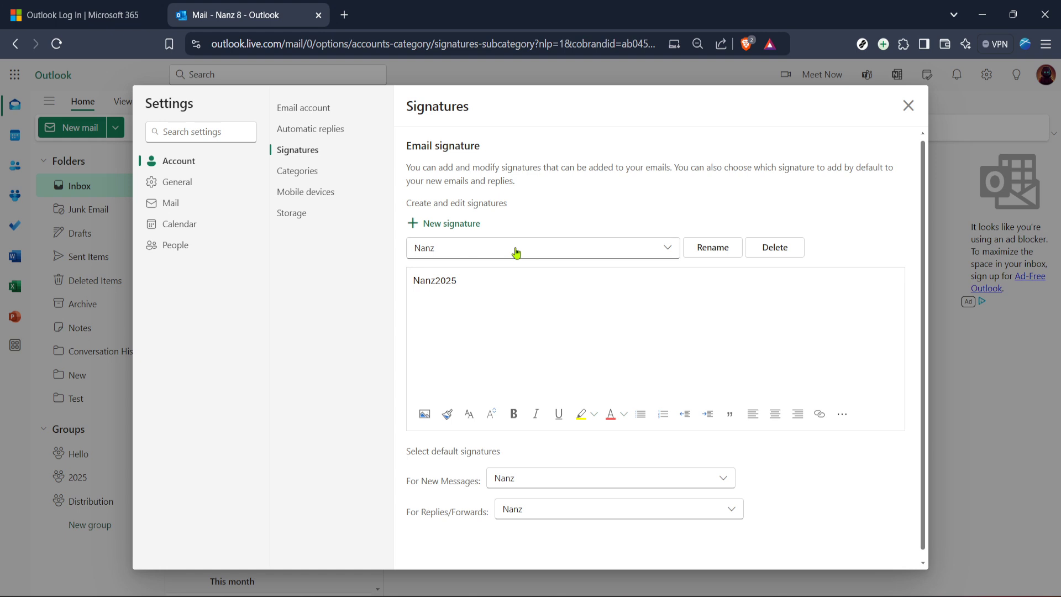
# - Choose + New signature from the signature dropdown to get a blank form
pyautogui.click(542, 247)
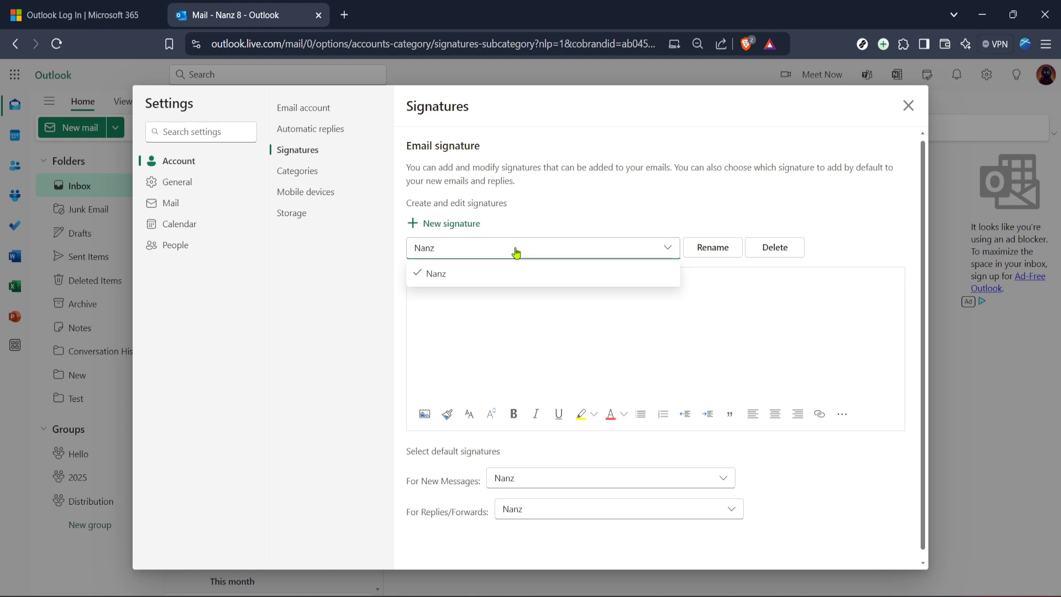
pyautogui.click(451, 223)
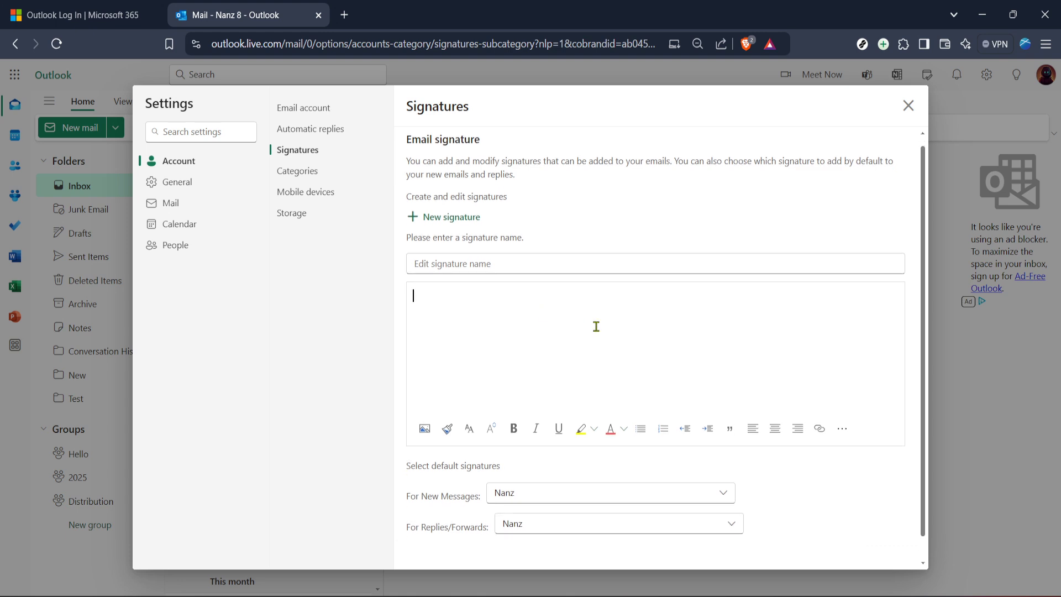
pyautogui.scroll(-3)
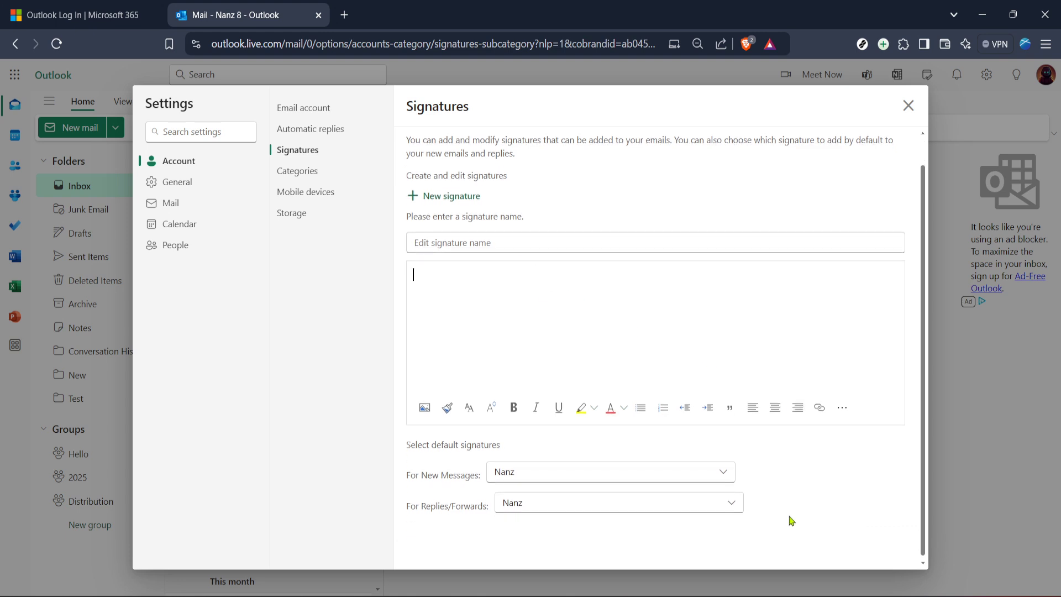
pyautogui.moveTo(625, 301)
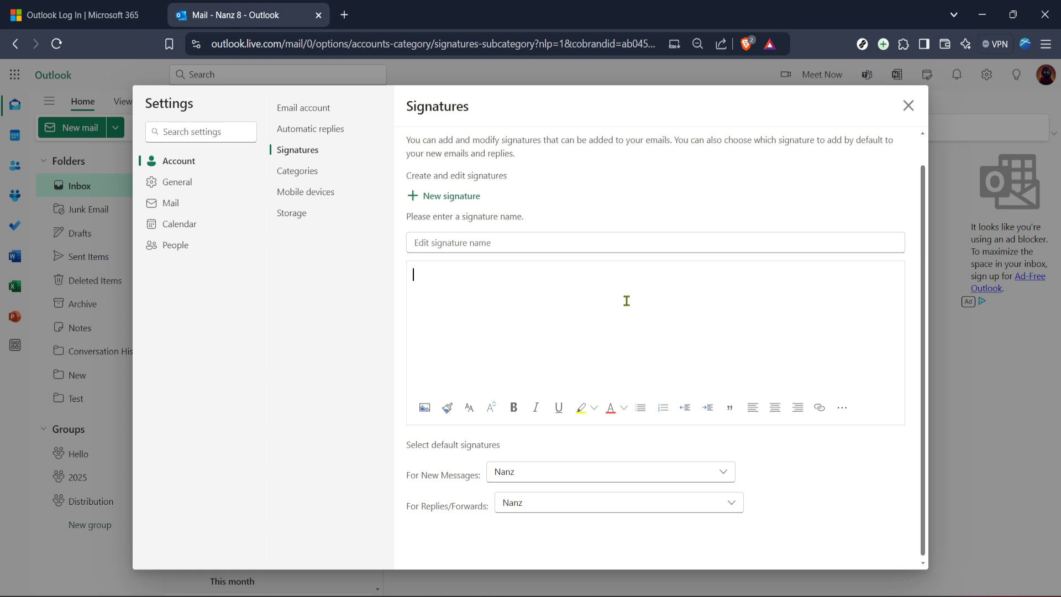